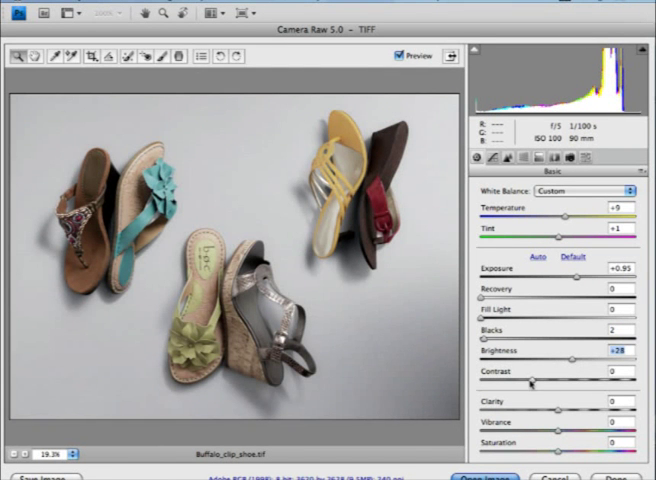
Step: Brighten the shoe photo in Camera Raw: Exposure +0.95, Brightness +28
{"action": "left_click_drag", "start_coordinate": [560, 384], "coordinate": [600, 384]}
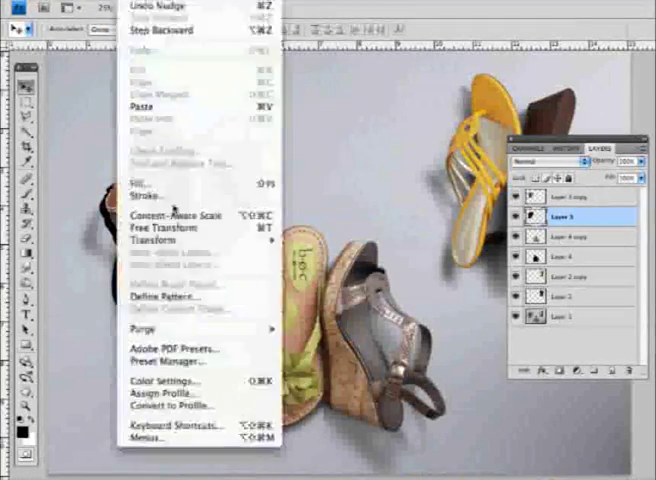
Step: Apply the warp to the sandals' black shadow shape so it follows the shoes
{"action": "left_click", "coordinate": [162, 233]}
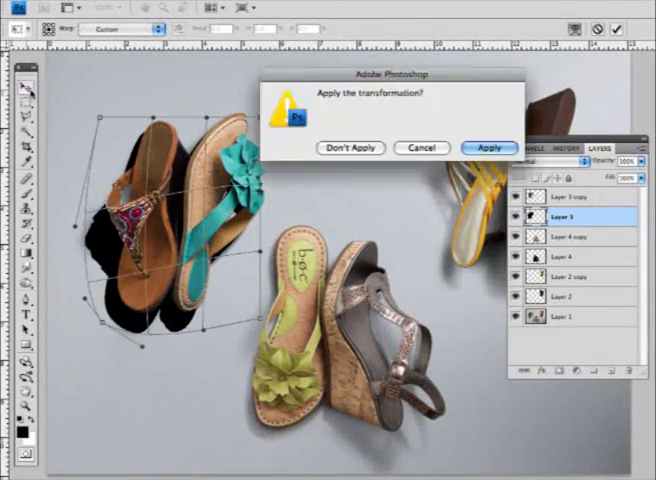
{"action": "left_click", "coordinate": [489, 148]}
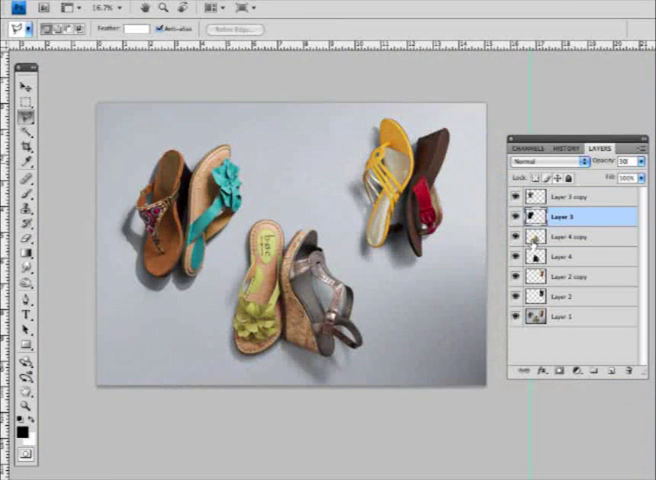
Step: Add a layer mask to the left sandals' shadow layer (Layer 3)
{"action": "left_click", "coordinate": [565, 257]}
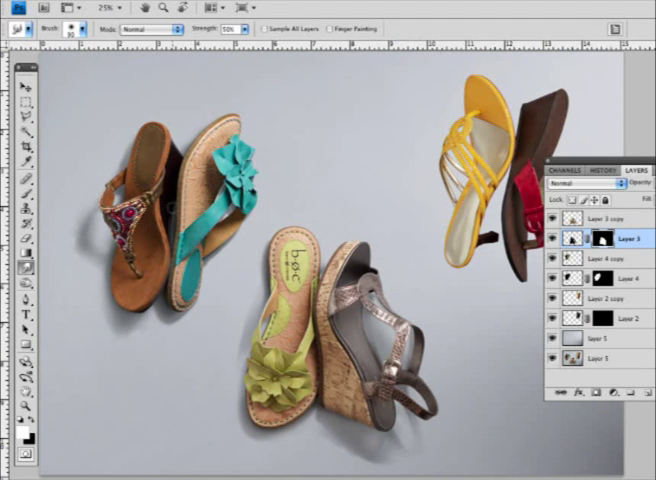
Step: Select the Layer 2 copy layer to refine its shadow edges
{"action": "left_click", "coordinate": [595, 298]}
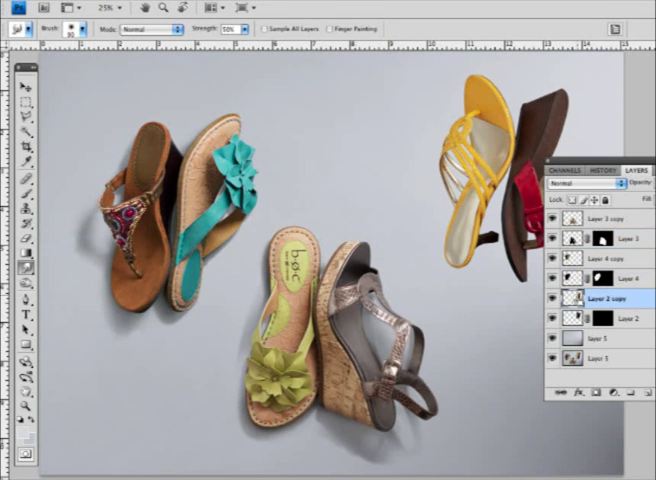